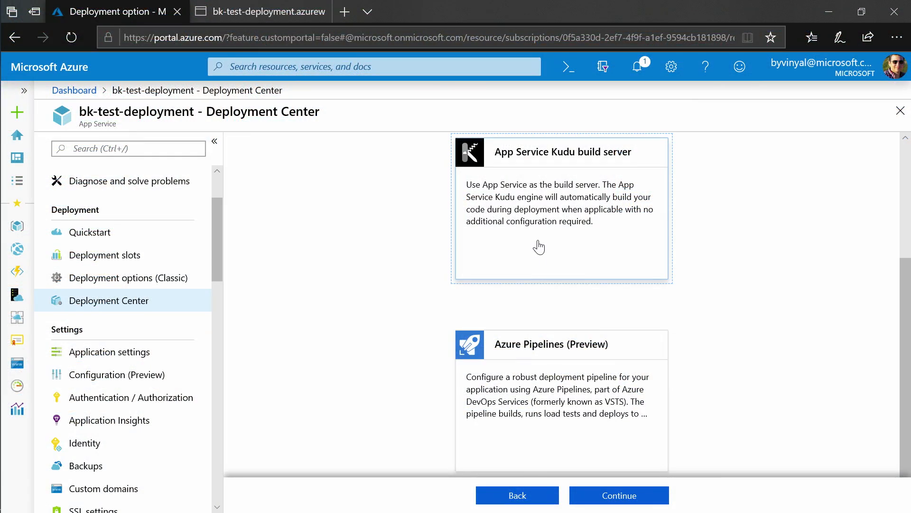
pyautogui.moveTo(560, 273)
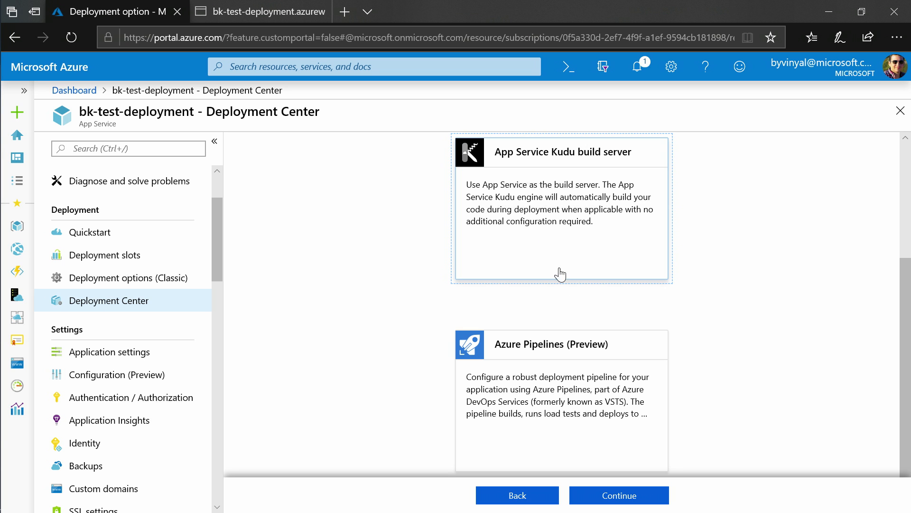
# Select the App Service Kudu build server as the build provider and continue.
pyautogui.click(619, 496)
pyautogui.write('a')
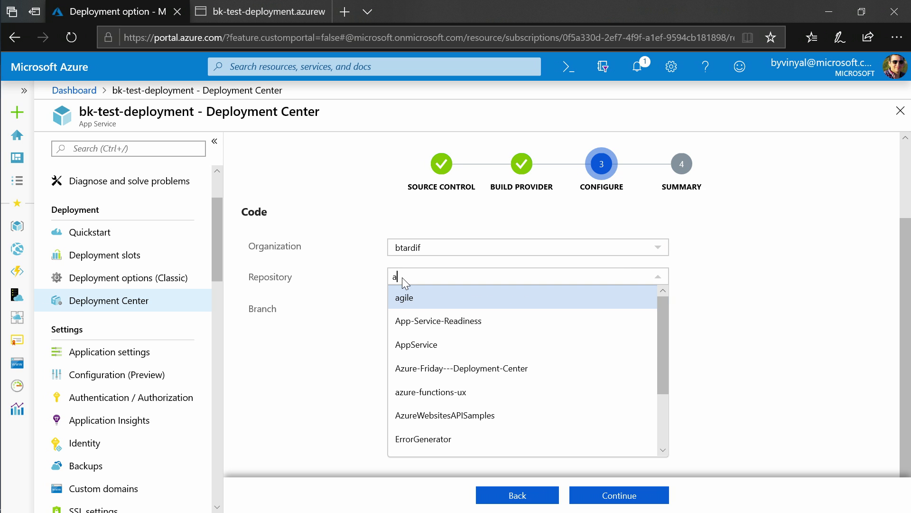
# Choose repository Azure-Friday---Deployment-Center under btardif and the master branch.
pyautogui.write('zu')
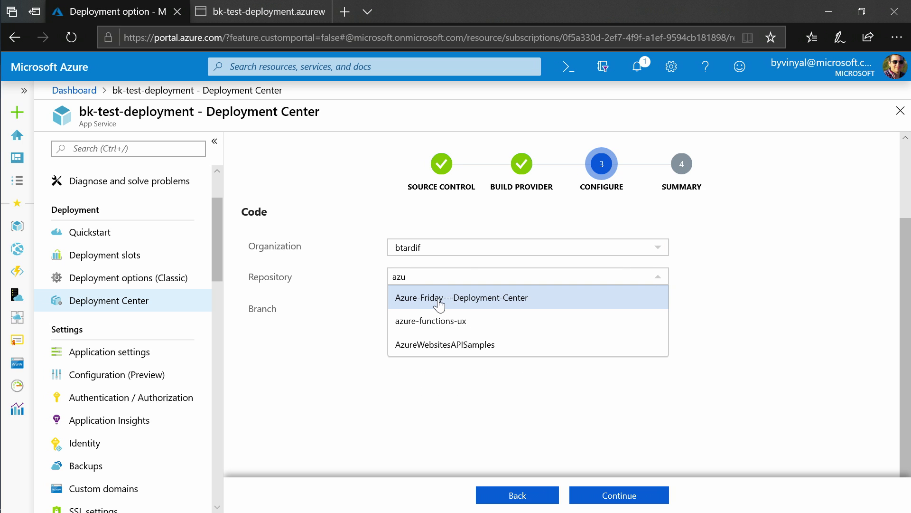
pyautogui.click(463, 297)
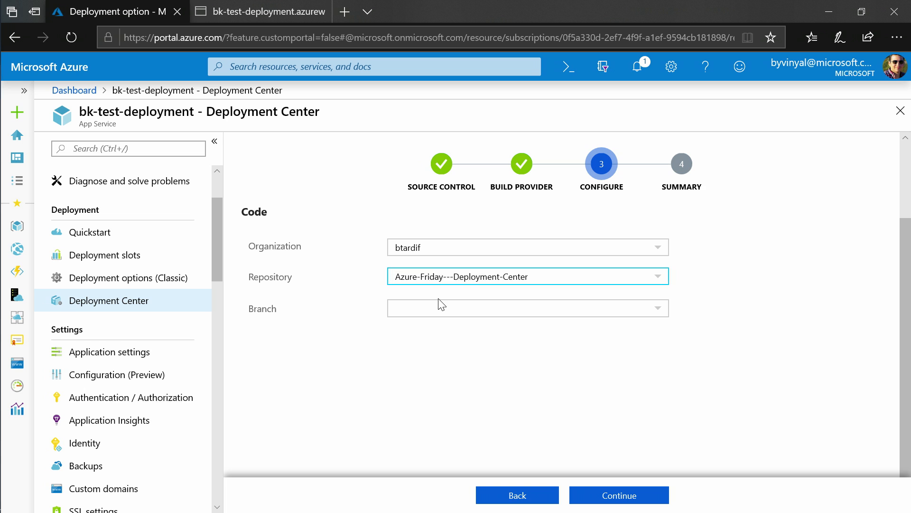
pyautogui.click(528, 308)
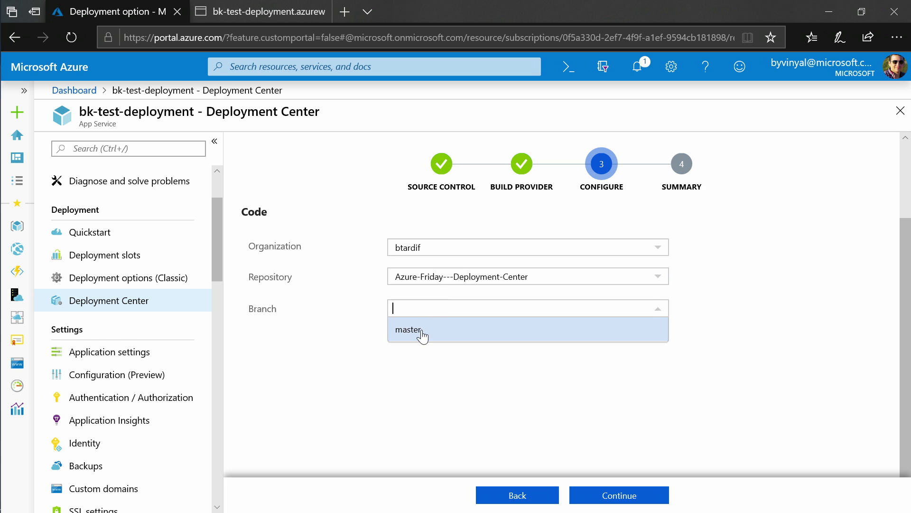
pyautogui.click(408, 330)
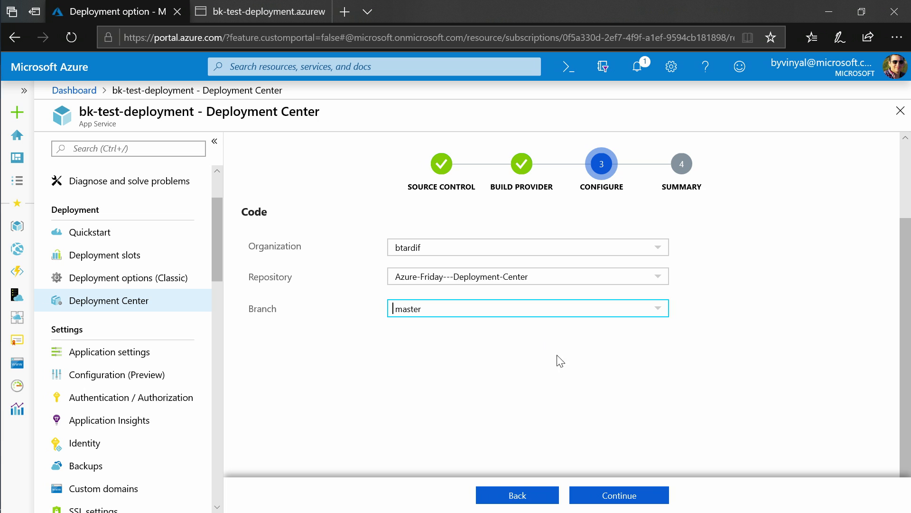
pyautogui.moveTo(629, 501)
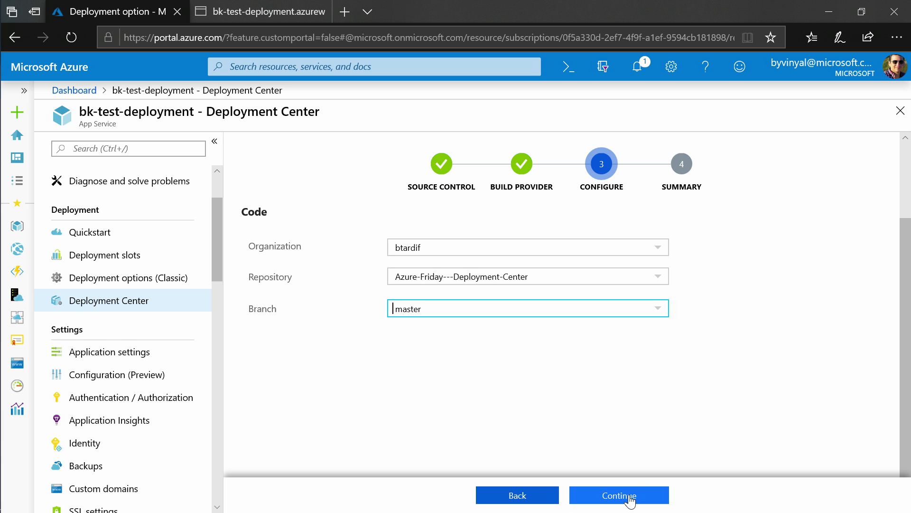
# Review the summary (GitHub repo, master, Kudu) and finish to apply the deployment setup.
pyautogui.click(619, 496)
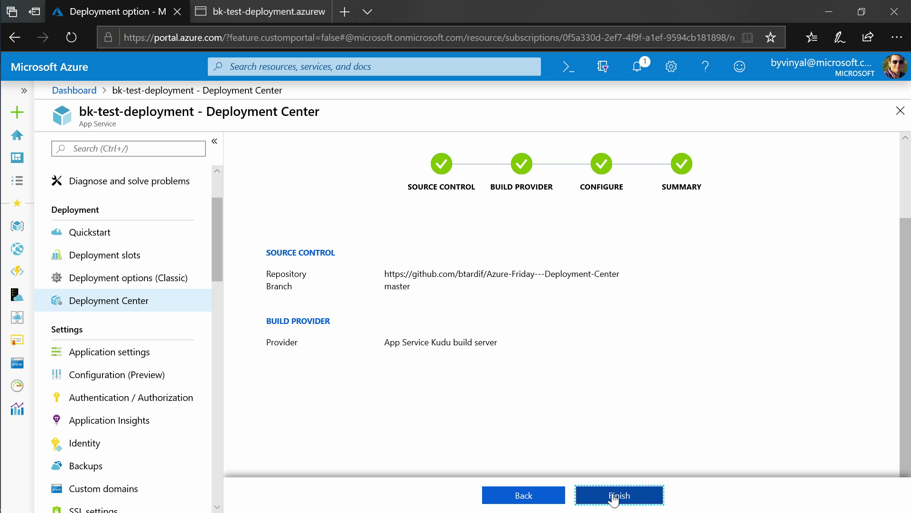
pyautogui.click(619, 496)
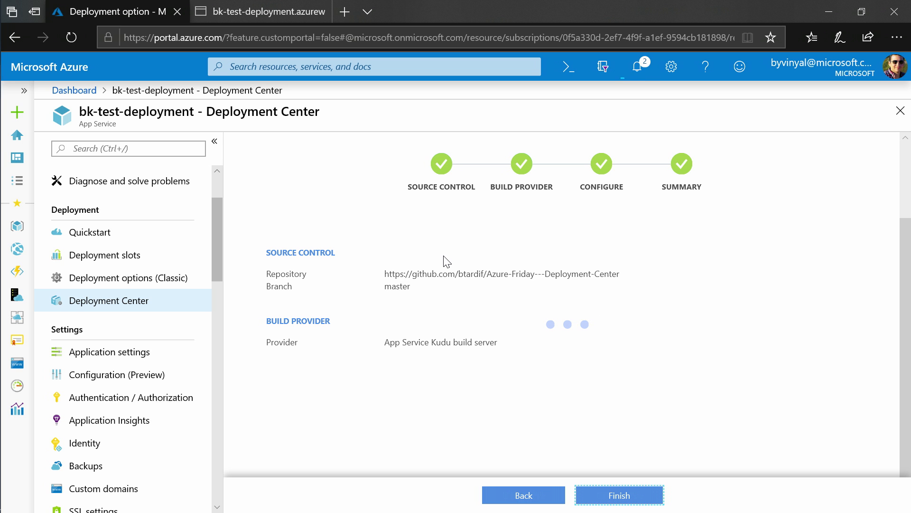